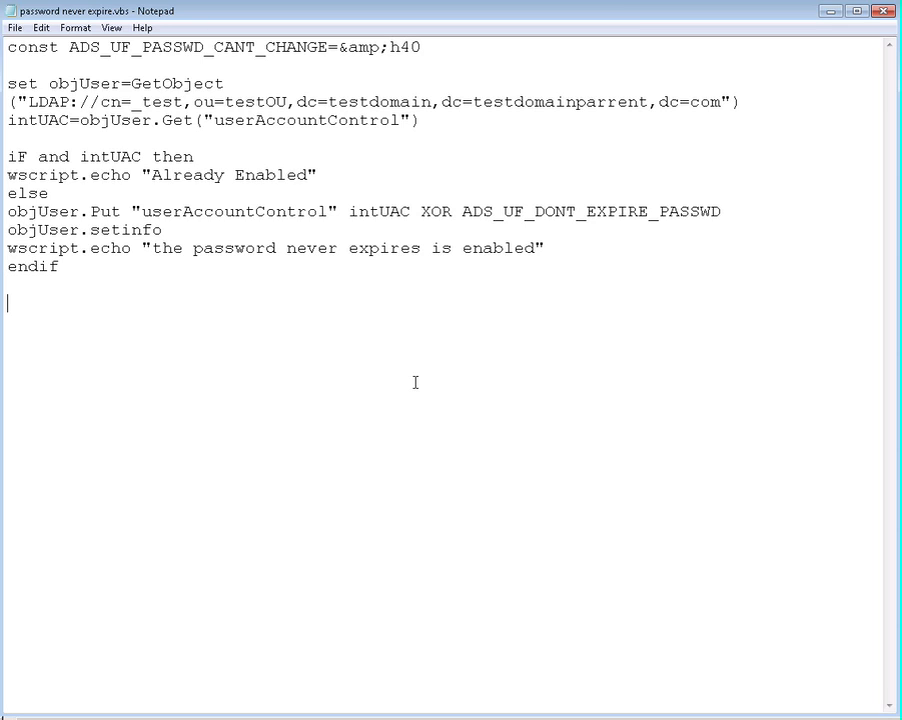
{"action": "mouse_move", "coordinate": [116, 348]}
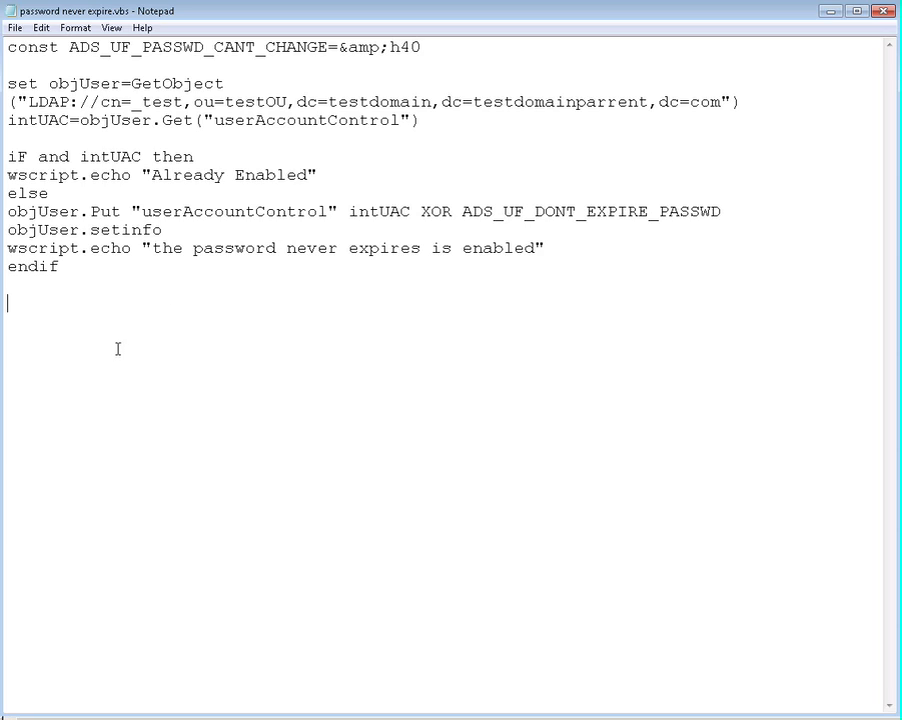
{"action": "mouse_move", "coordinate": [164, 350]}
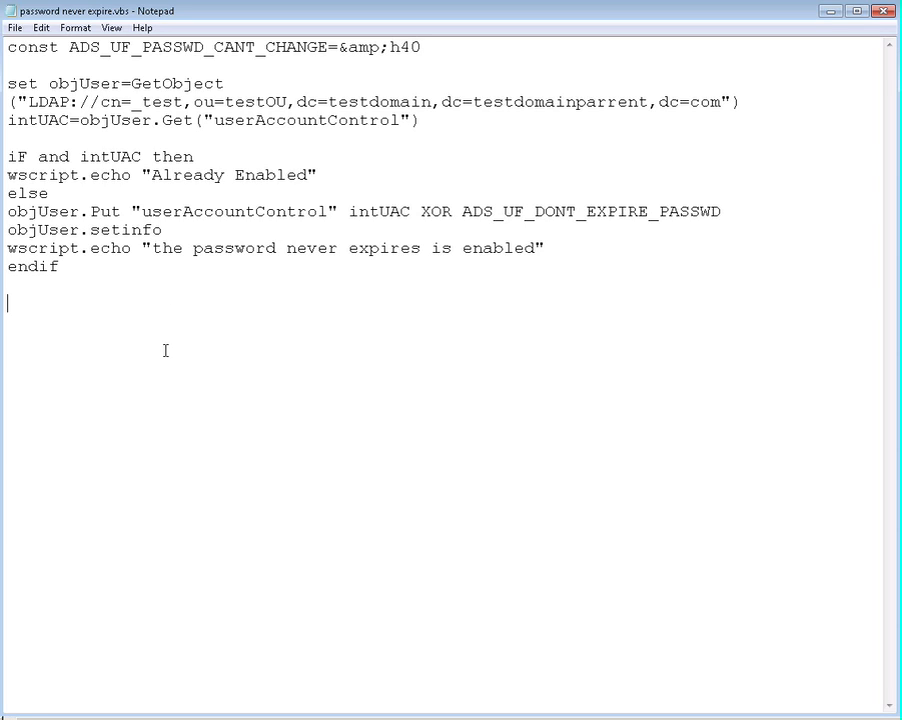
{"action": "mouse_move", "coordinate": [288, 252]}
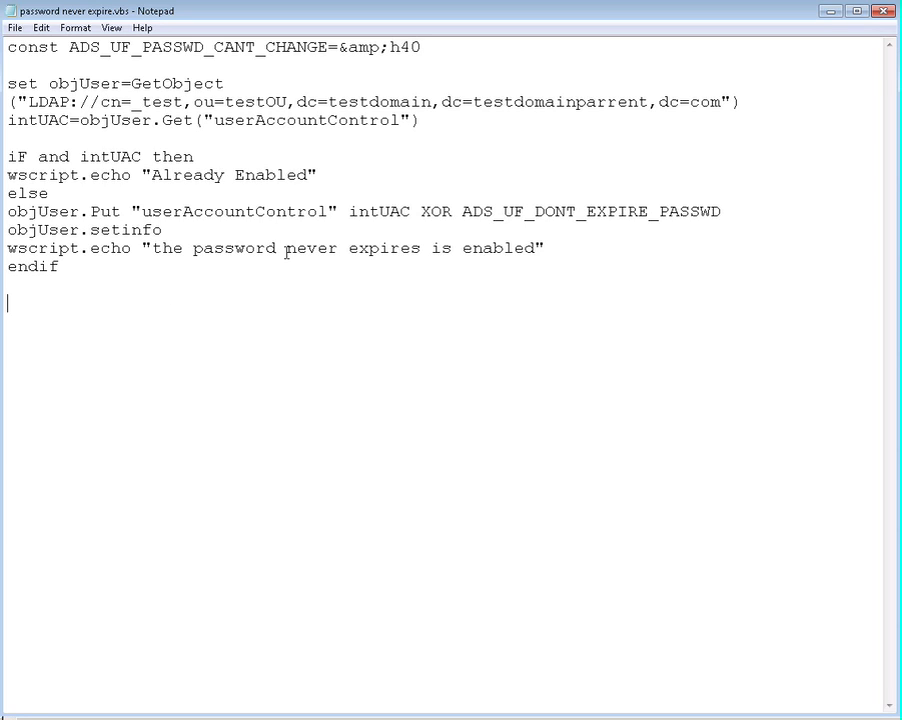
{"action": "mouse_move", "coordinate": [494, 336]}
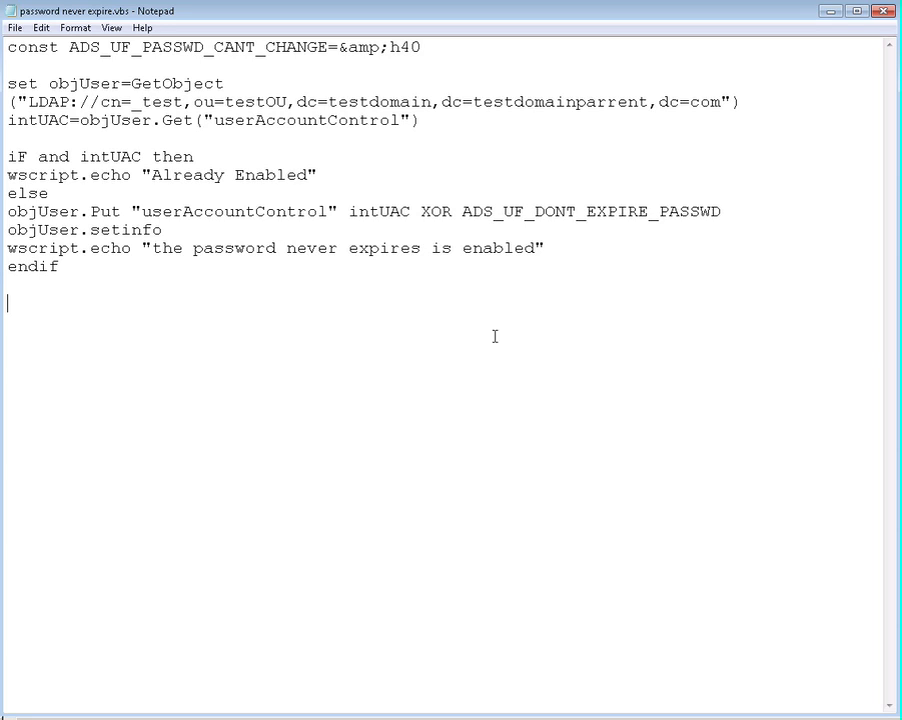
{"action": "mouse_move", "coordinate": [536, 212]}
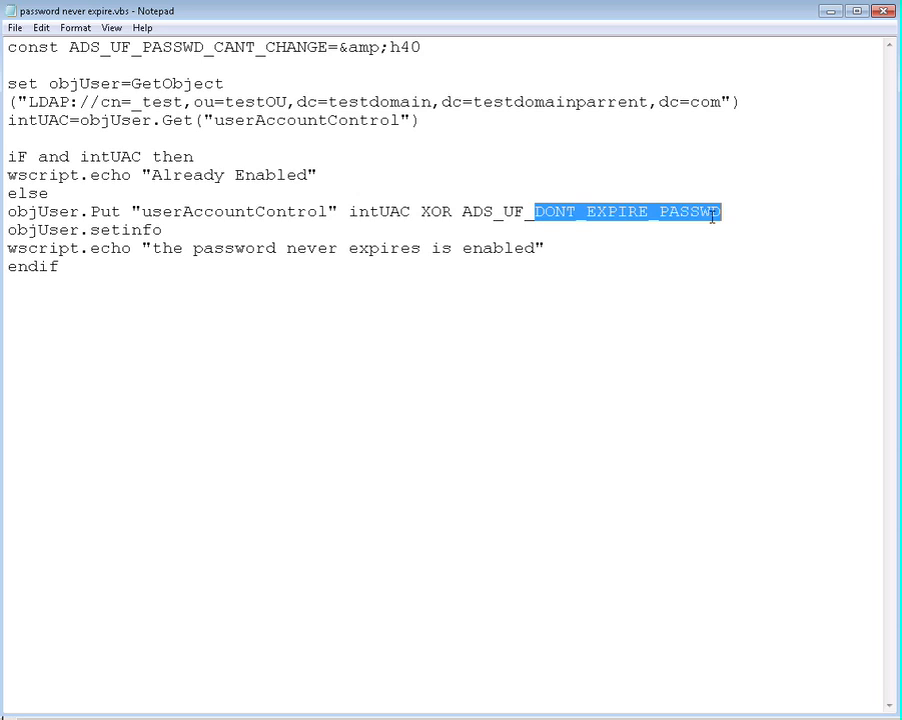
{"action": "mouse_move", "coordinate": [632, 262]}
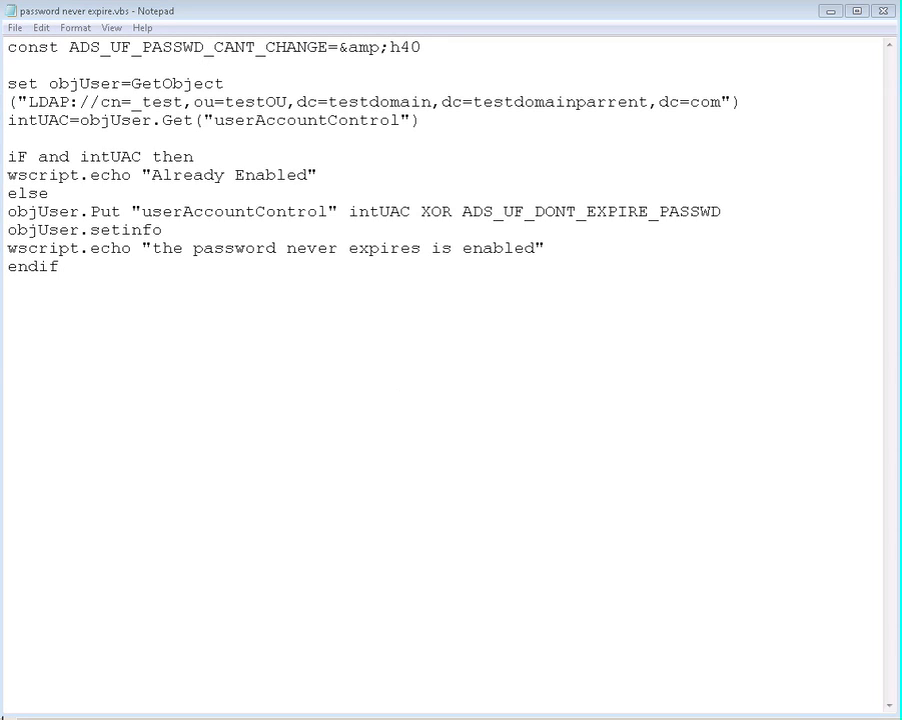
{"action": "mouse_move", "coordinate": [532, 464]}
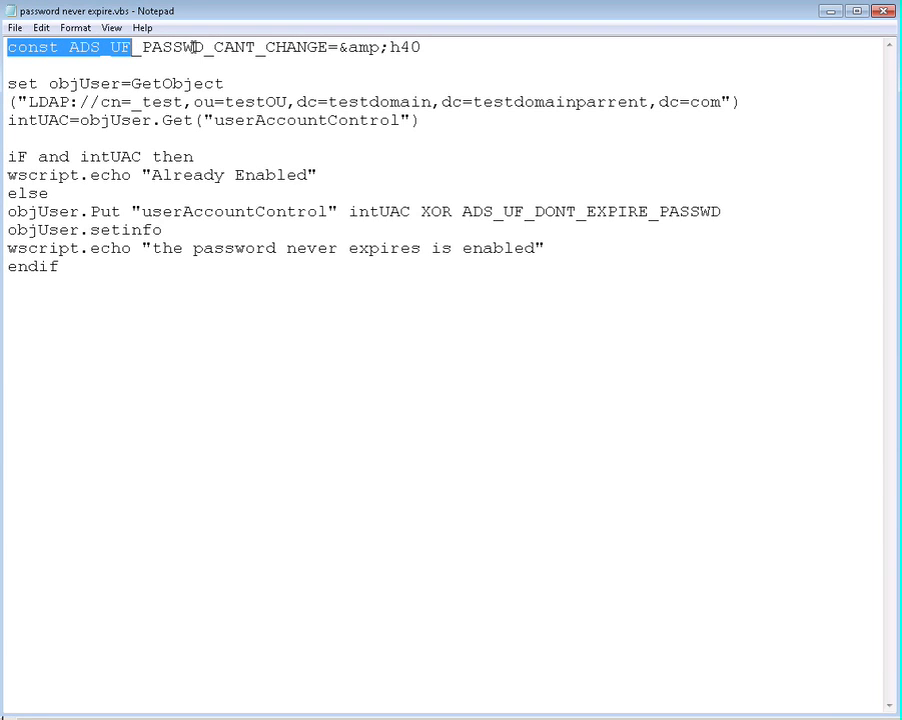
Review the constant's &h40 value on line 1 before reusing its name.
{"action": "left_click", "coordinate": [422, 48]}
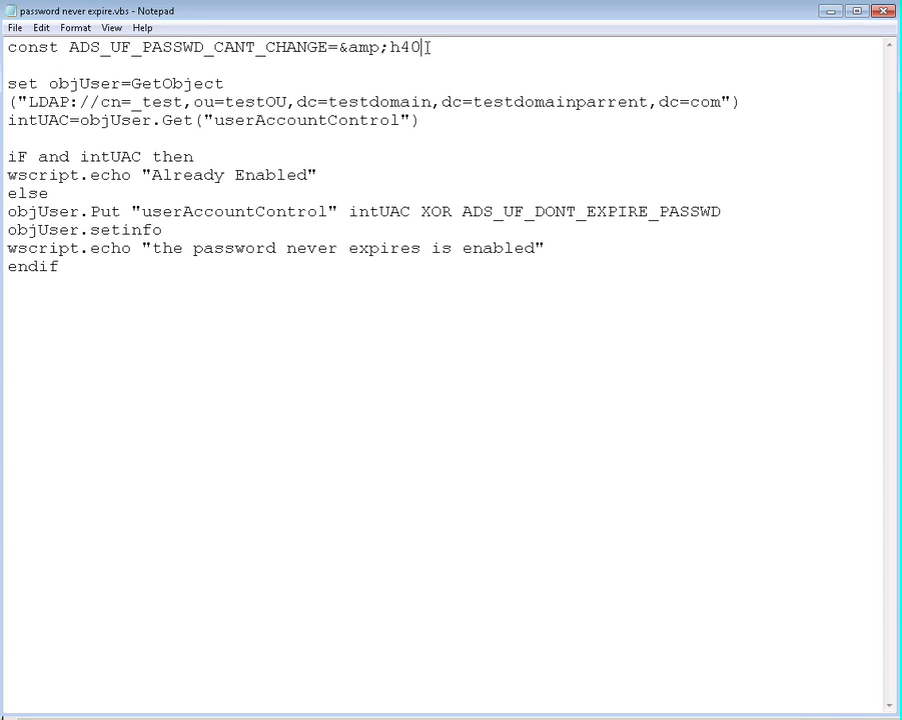
{"action": "double_click", "coordinate": [404, 48]}
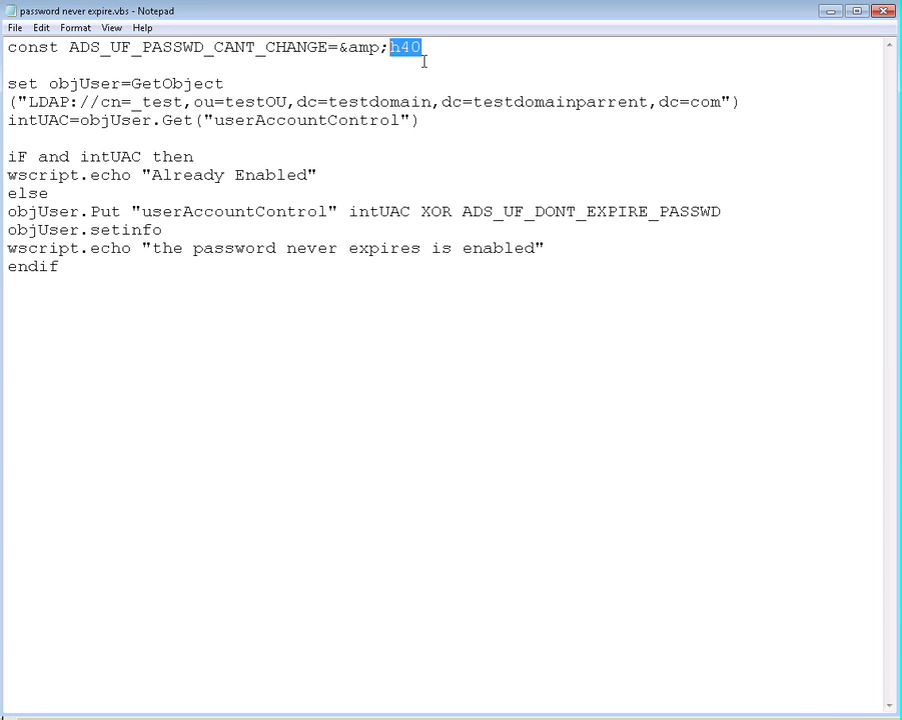
{"action": "mouse_move", "coordinate": [466, 72]}
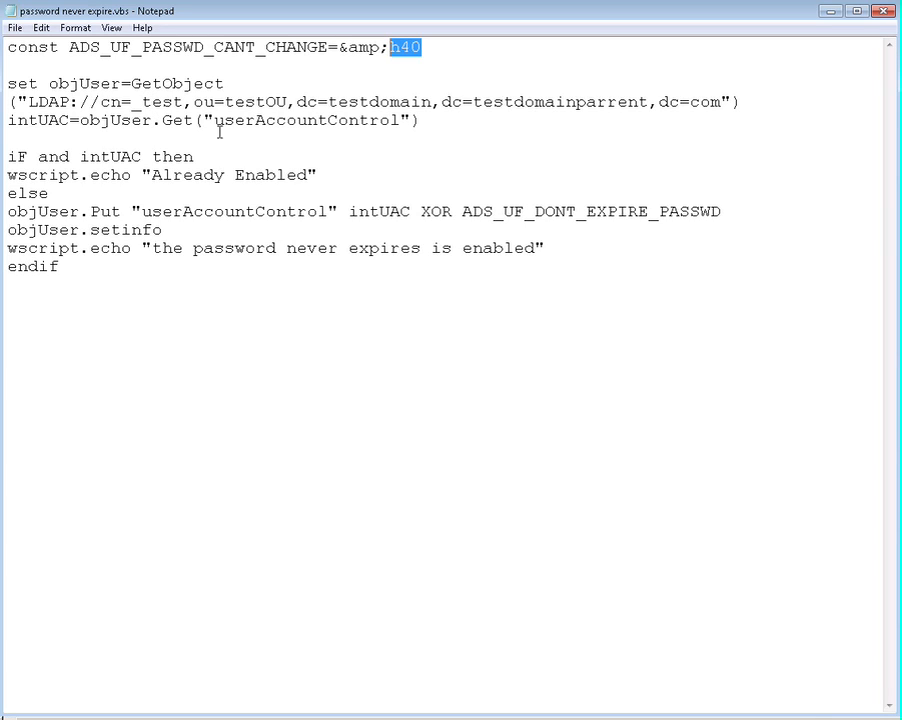
{"action": "mouse_move", "coordinate": [408, 124]}
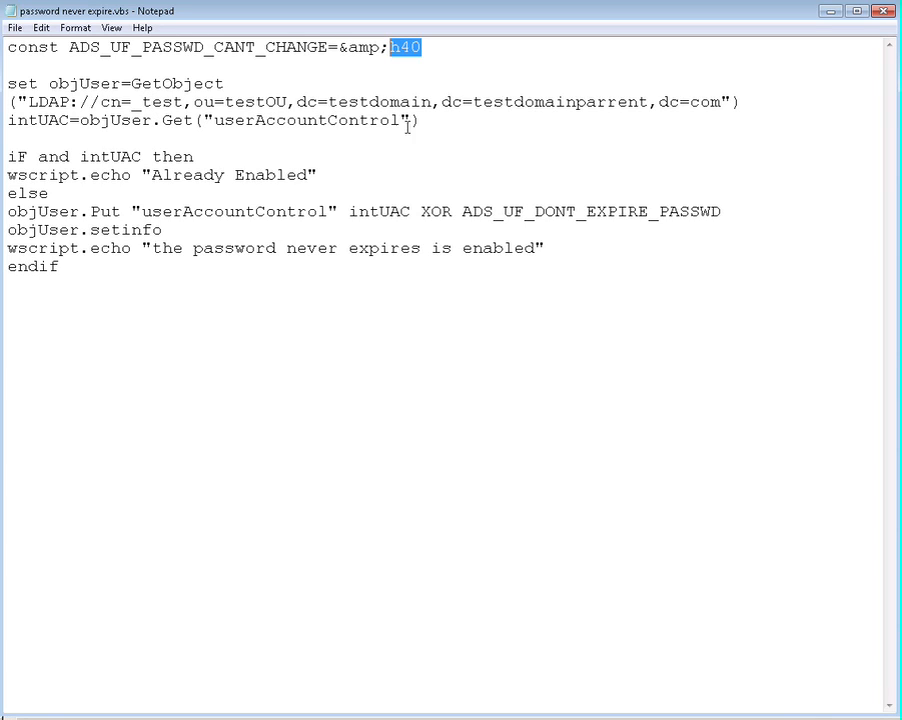
{"action": "left_click", "coordinate": [410, 120]}
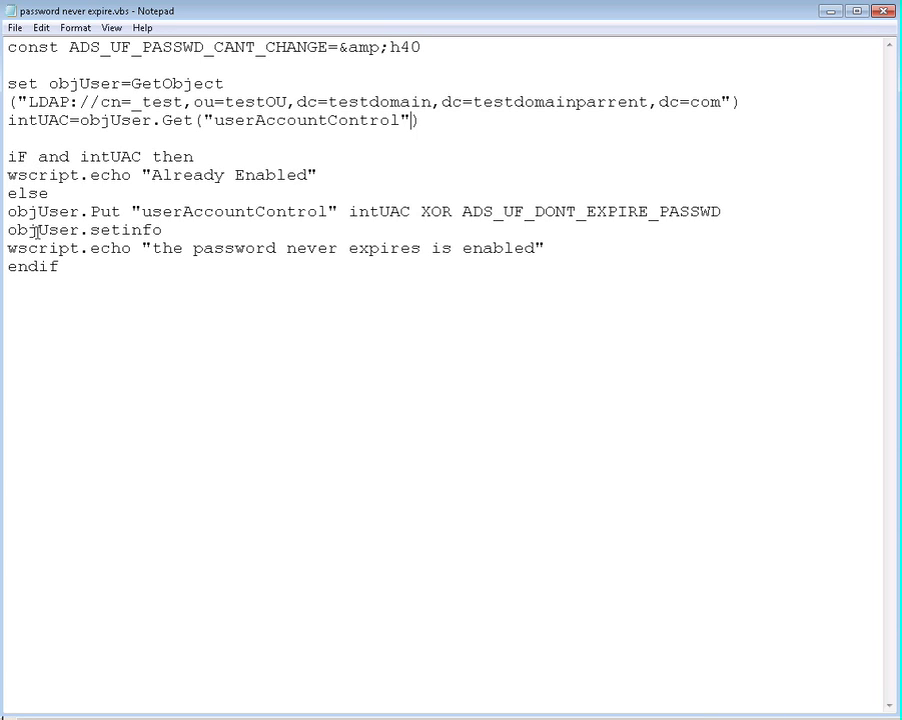
{"action": "mouse_move", "coordinate": [150, 150]}
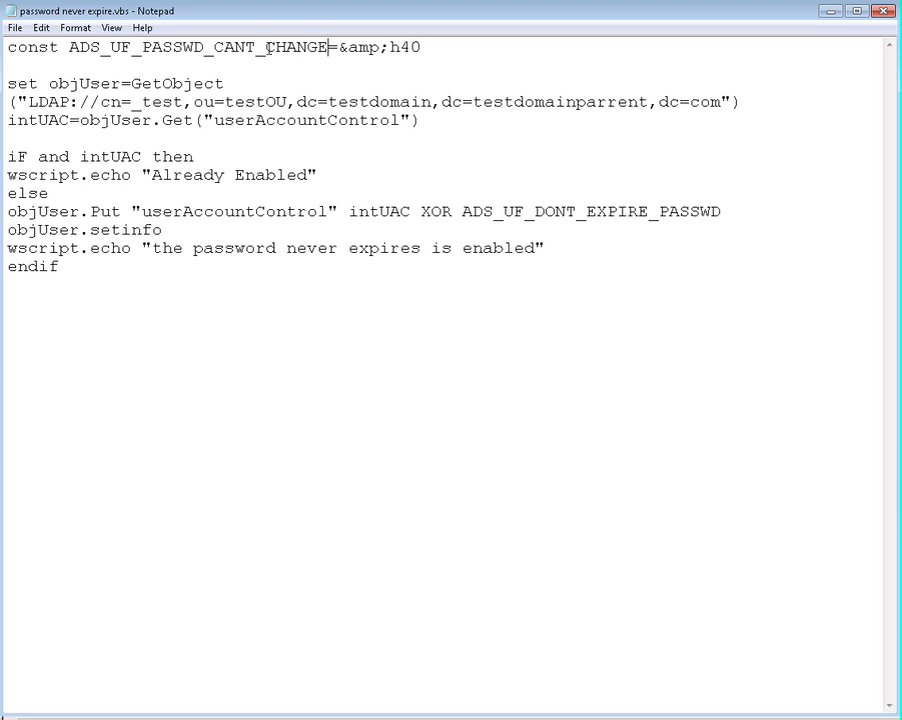
Write the condition as 'iF ADS_UF_PASSWD_CANT_CHANGE AND intUAC then' using the constant name.
{"action": "double_click", "coordinate": [196, 48]}
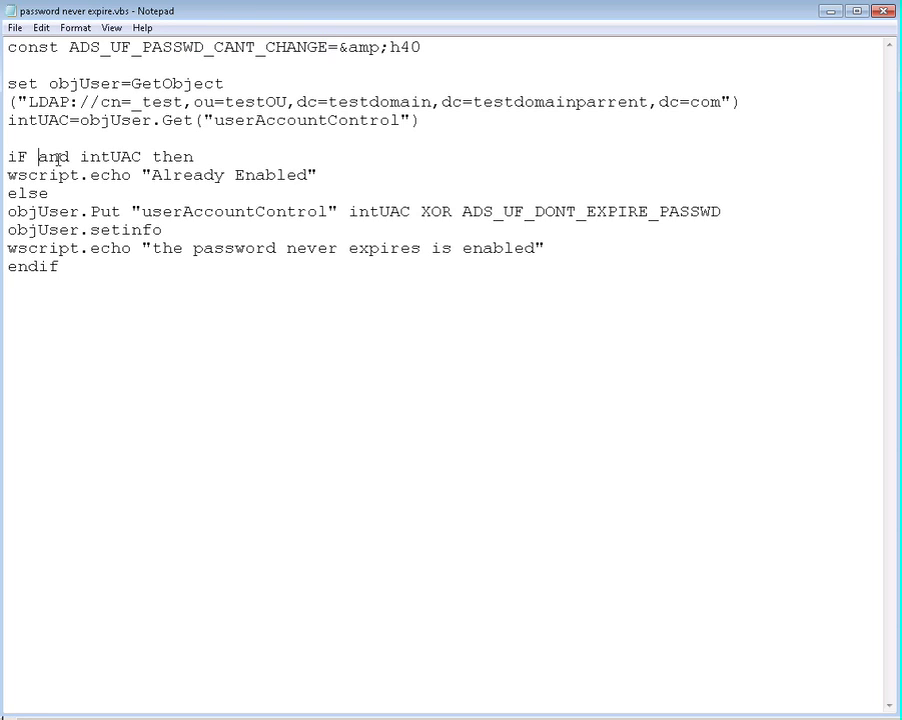
{"action": "type", "text": "ADS_UF_PASSWD_CANT_CHANGE"}
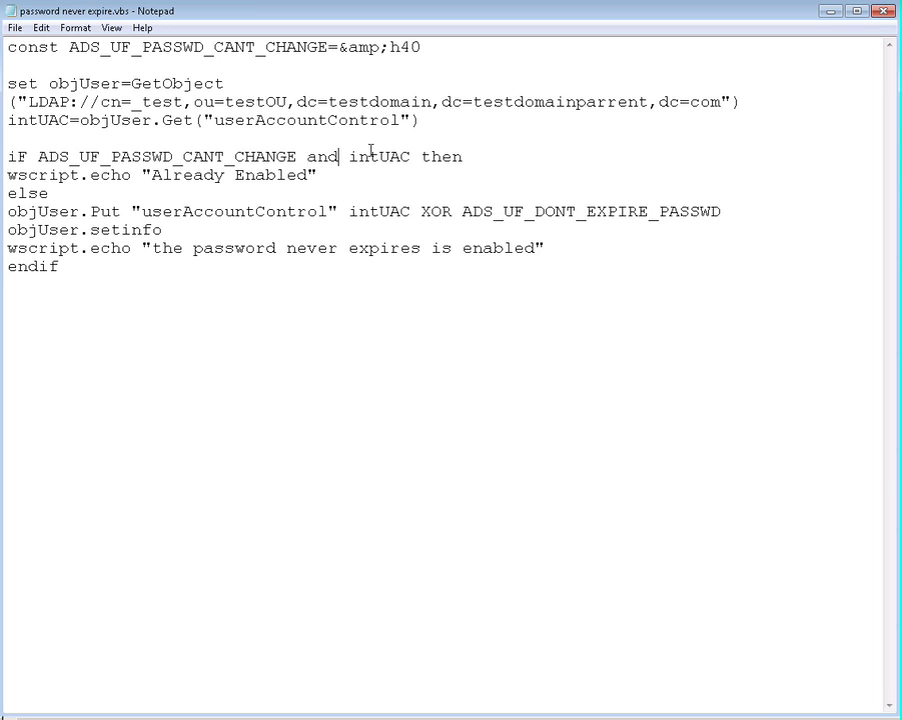
{"action": "type", "text": "|"}
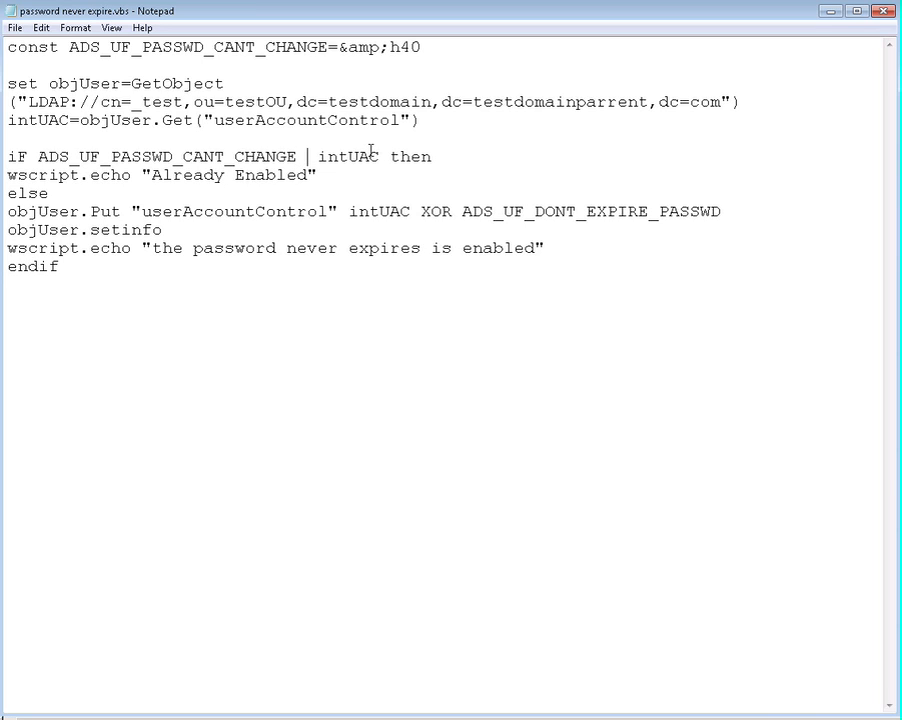
{"action": "type", "text": "AND"}
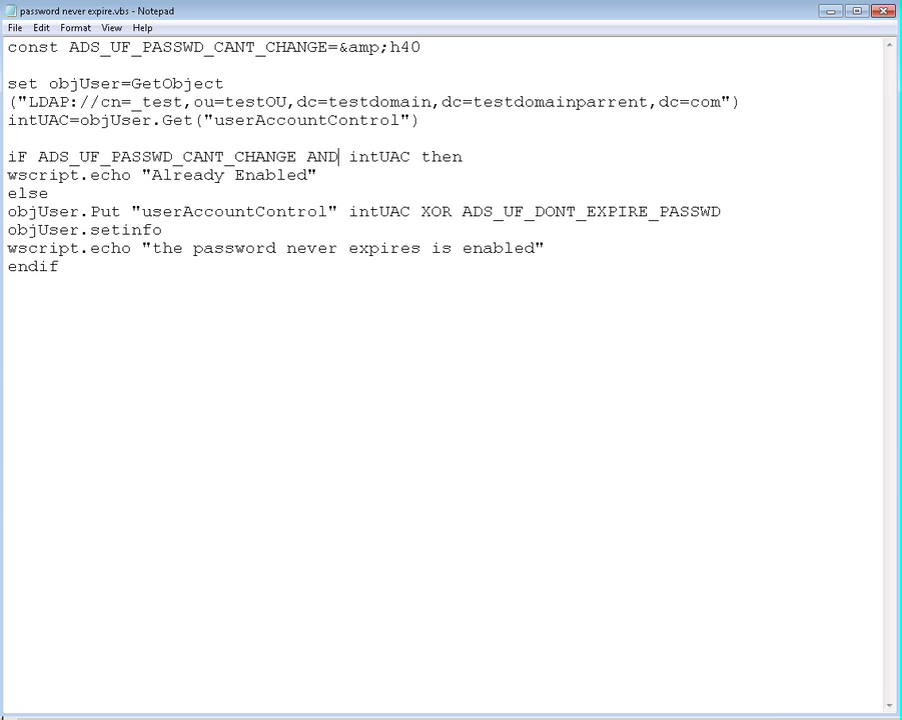
{"action": "mouse_move", "coordinate": [290, 80]}
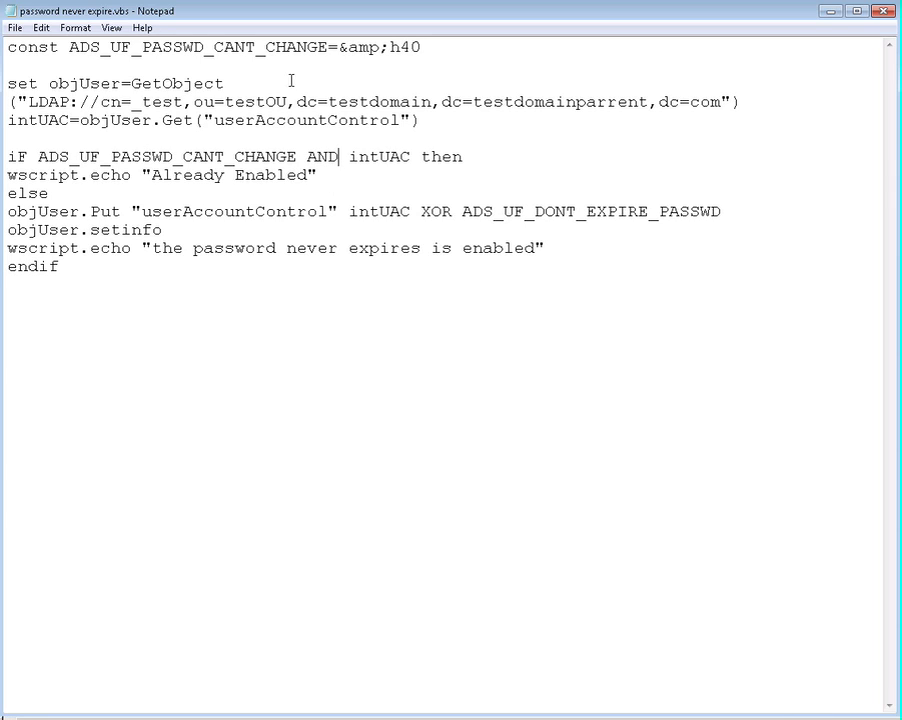
{"action": "mouse_move", "coordinate": [390, 44]}
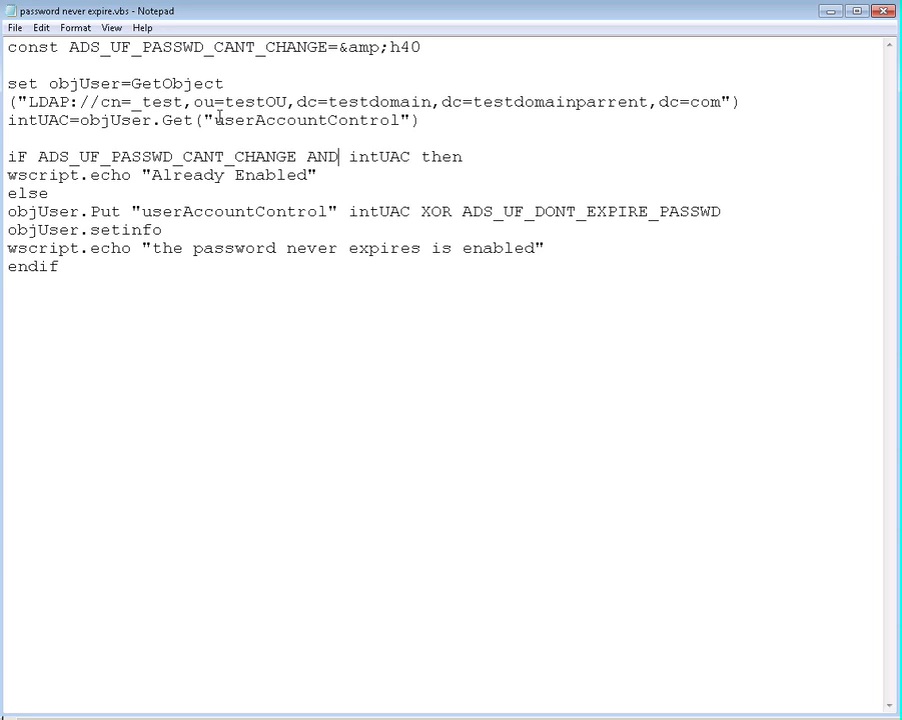
{"action": "mouse_move", "coordinate": [230, 132]}
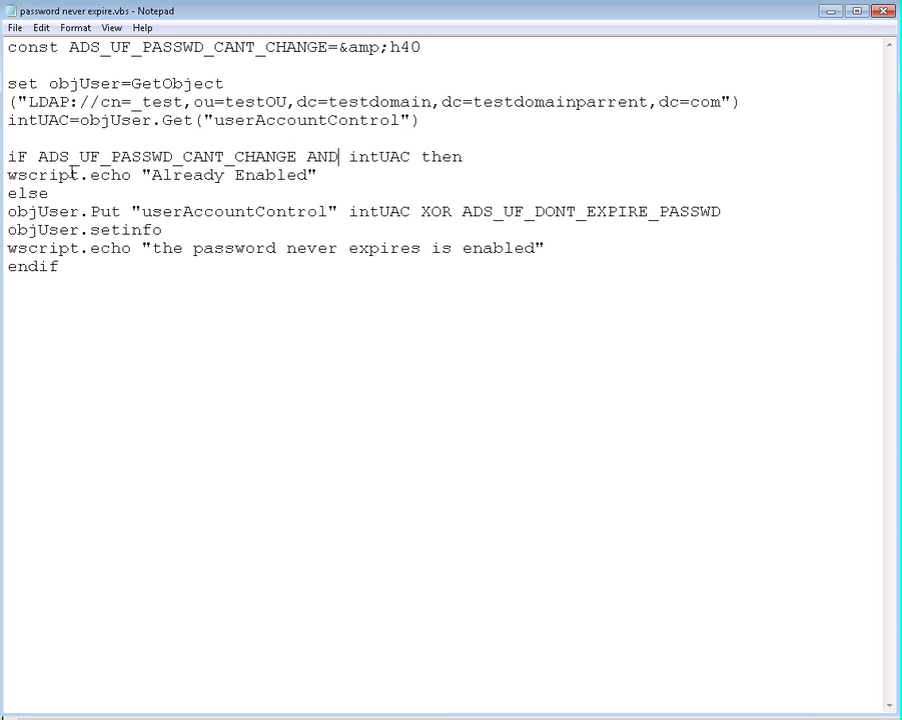
{"action": "mouse_move", "coordinate": [362, 150]}
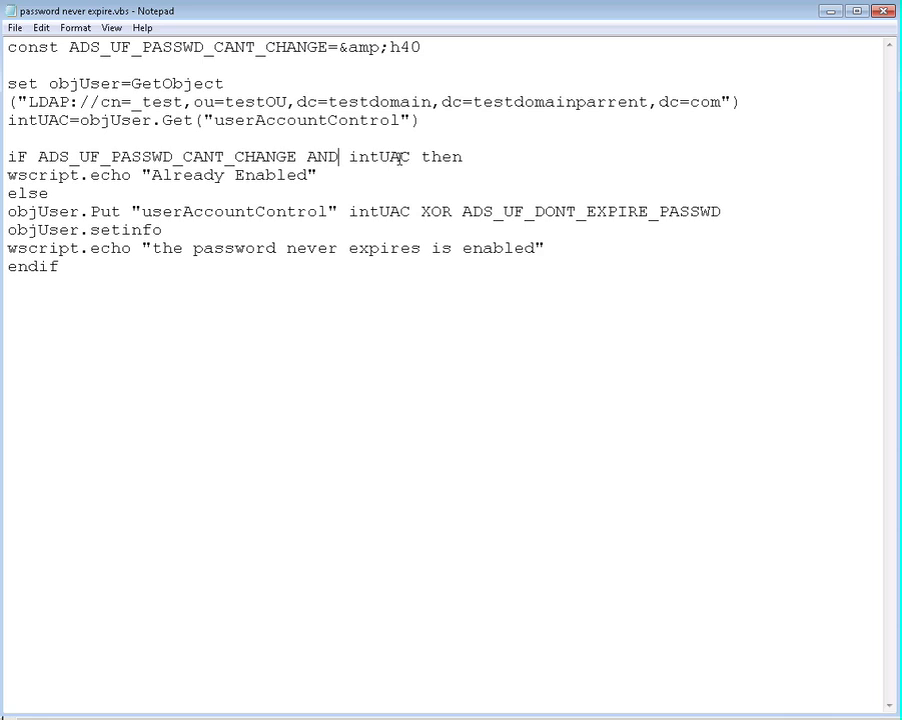
{"action": "mouse_move", "coordinate": [30, 176]}
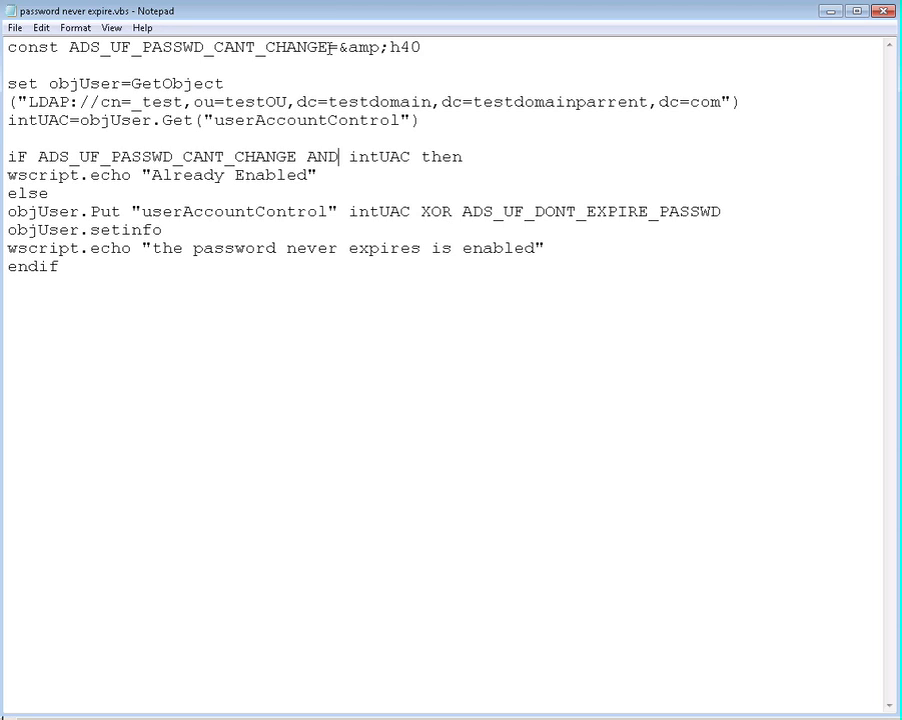
Make the objUser.Put line read 'intUAC XOR ADS_UF_PASSWD_CANT_CHANGE' in place of ADS_UF_DONT_EXPIRE_PASSWD.
{"action": "double_click", "coordinate": [200, 48]}
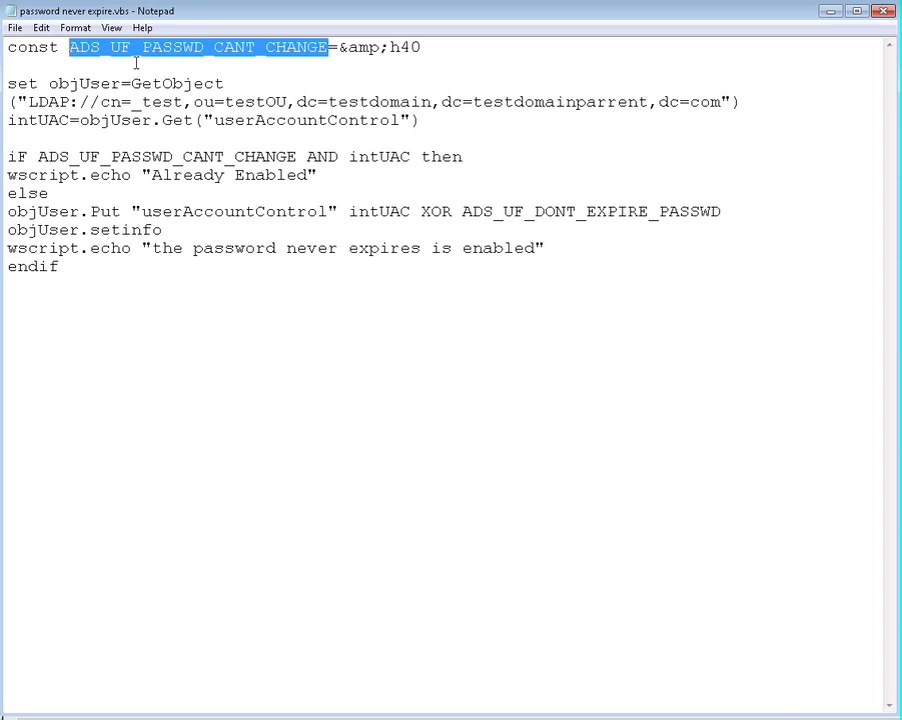
{"action": "double_click", "coordinate": [690, 212]}
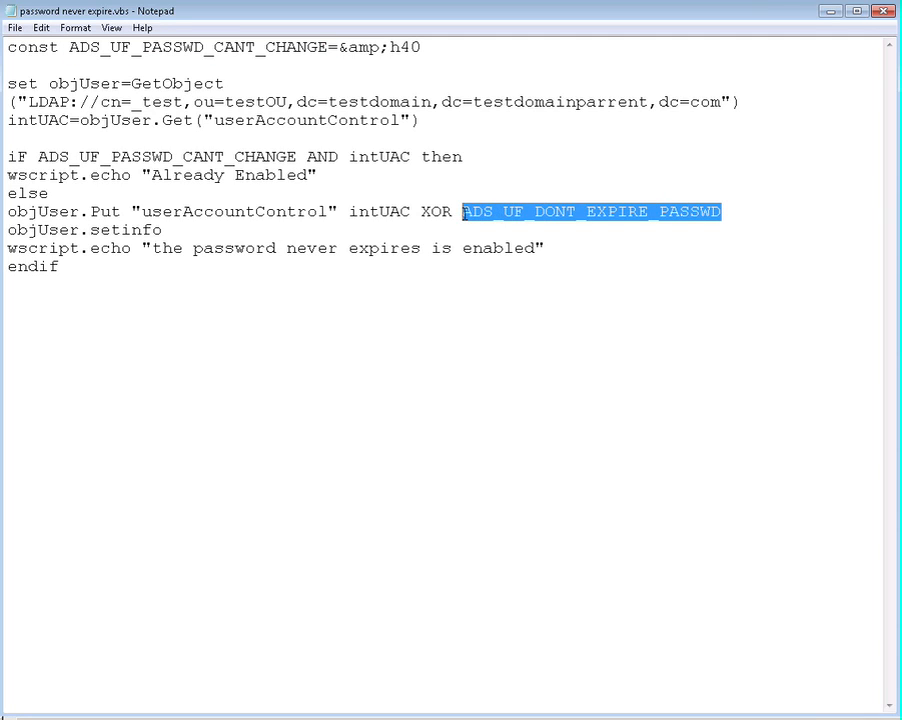
{"action": "type", "text": "ADS_UF_PASSWD_CANT_CHANGE"}
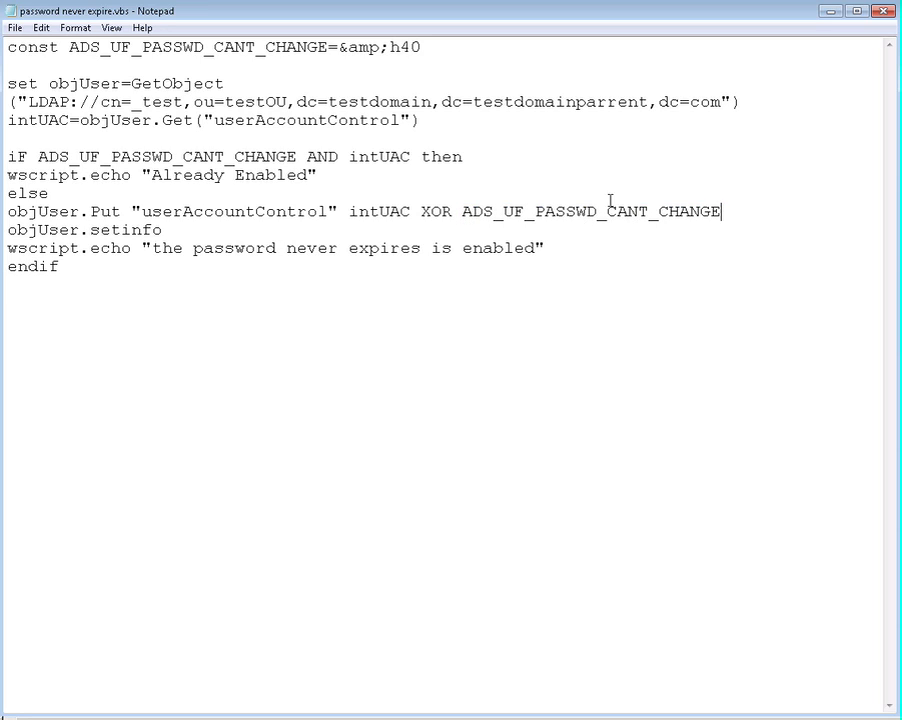
{"action": "mouse_move", "coordinate": [416, 204]}
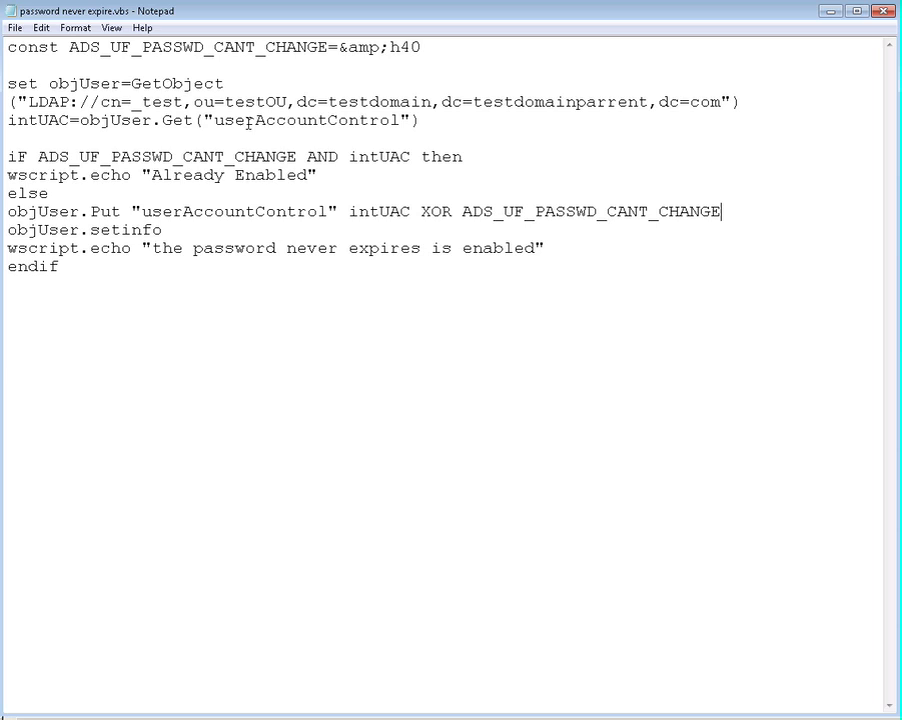
{"action": "mouse_move", "coordinate": [156, 204]}
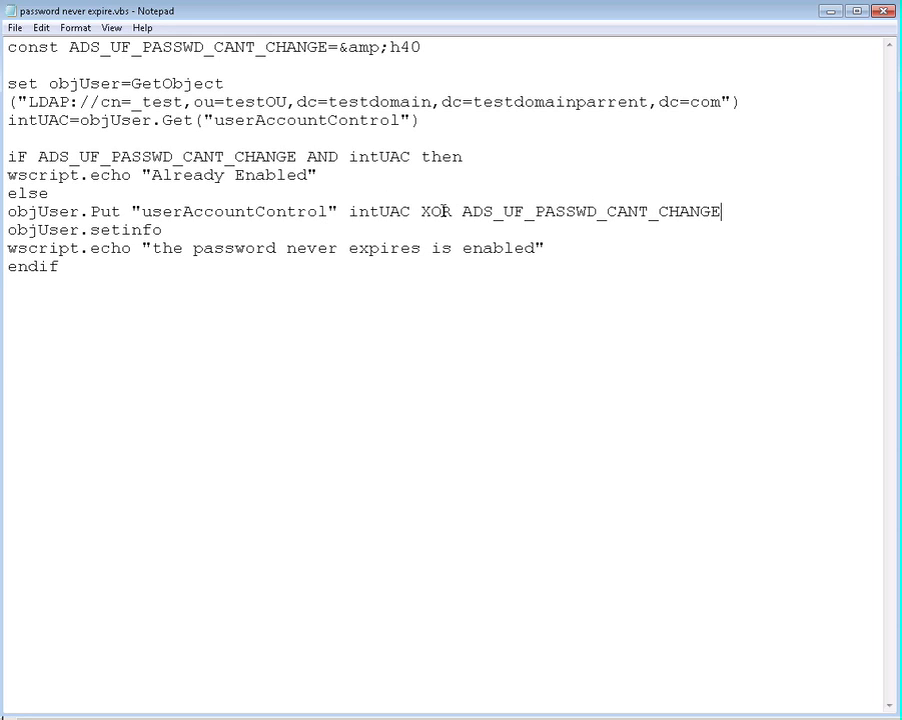
{"action": "mouse_move", "coordinate": [344, 68]}
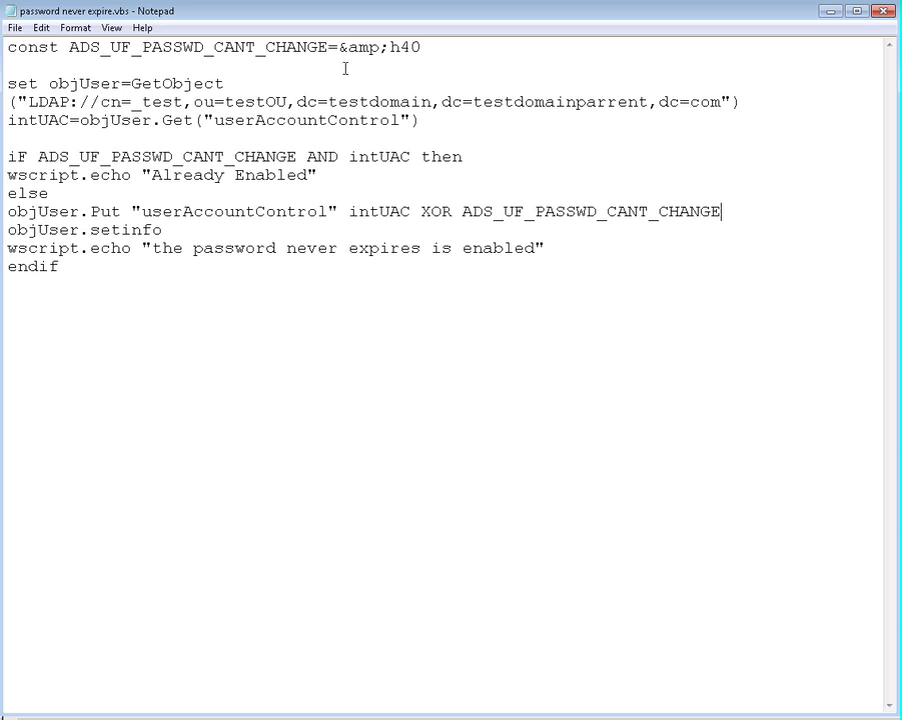
{"action": "mouse_move", "coordinate": [600, 248]}
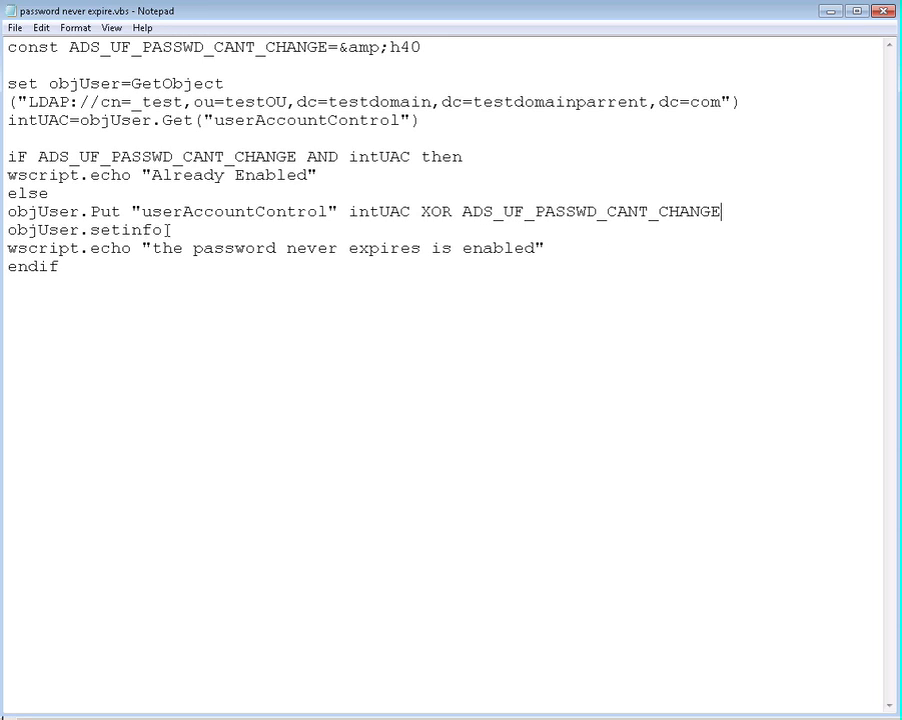
Reword the wscript.echo message from 'never expires' to 'the password cannot be changed is enabled'.
{"action": "double_click", "coordinate": [84, 230]}
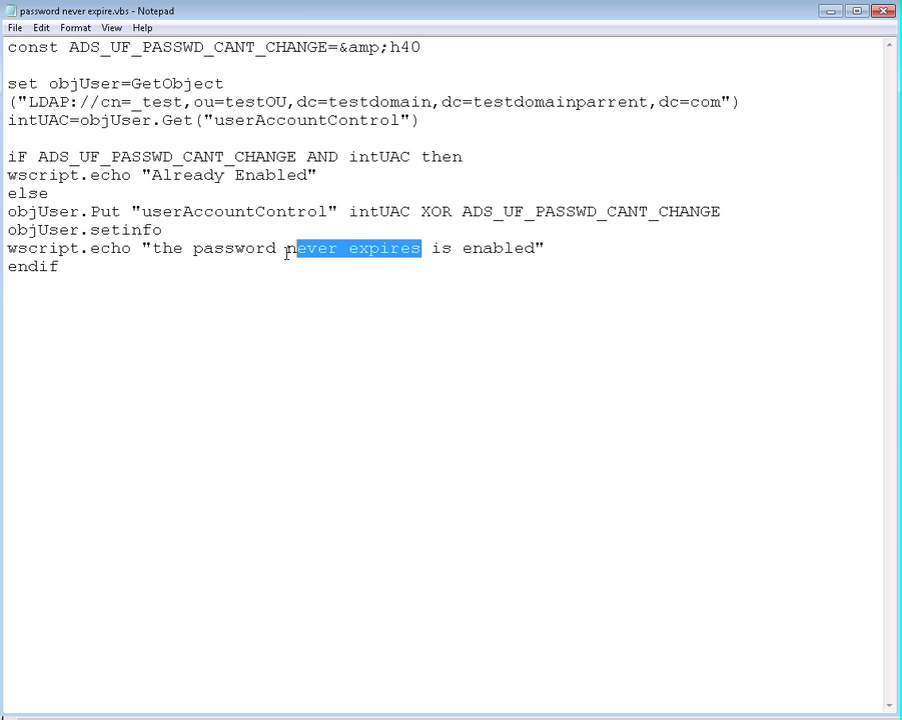
{"action": "type", "text": "cannot be changed"}
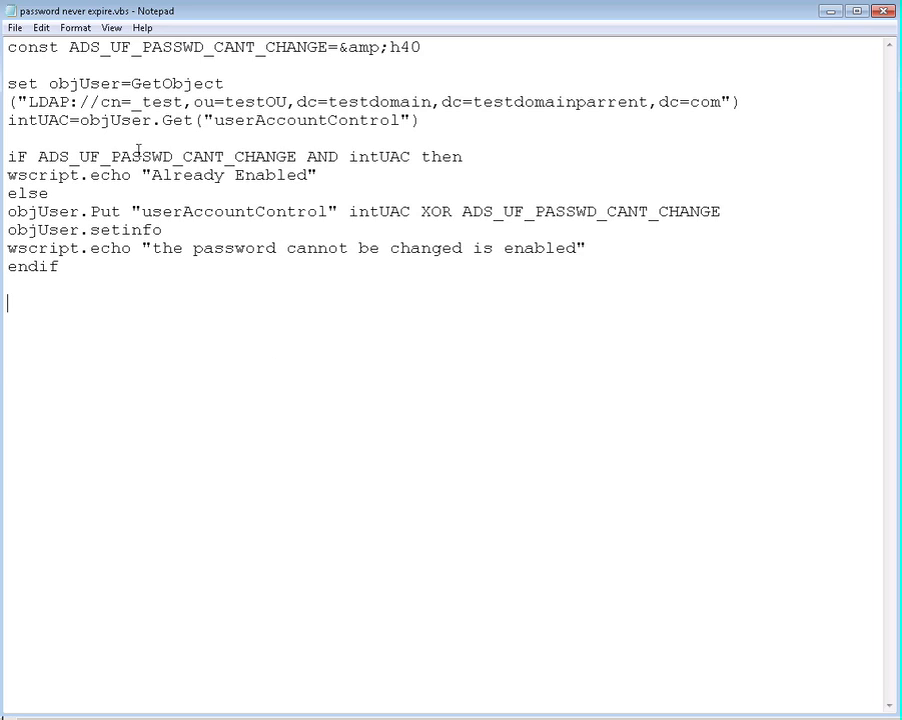
{"action": "mouse_move", "coordinate": [356, 280]}
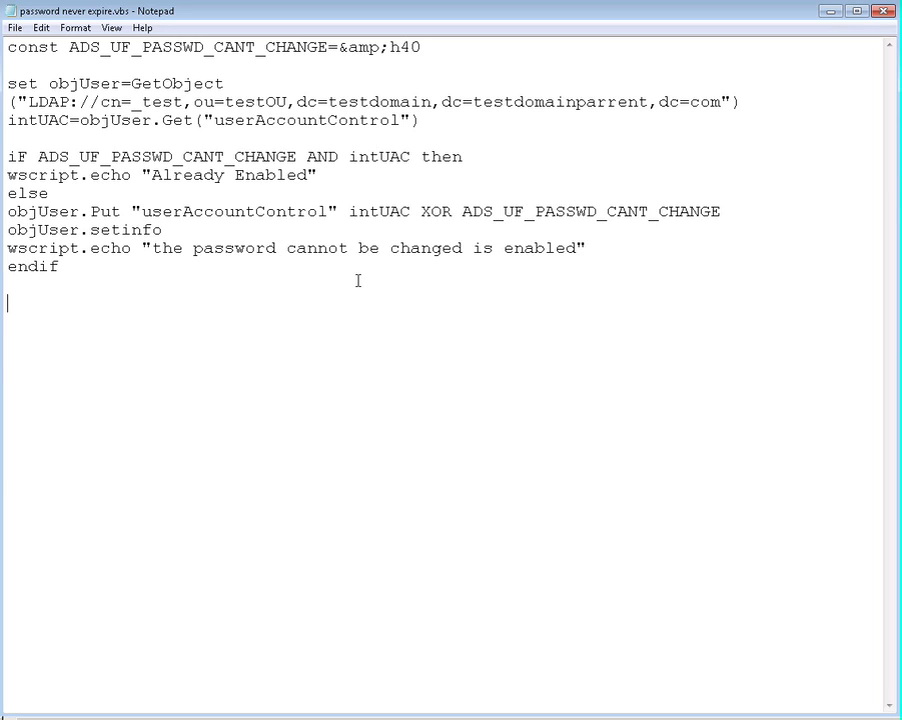
{"action": "mouse_move", "coordinate": [370, 272]}
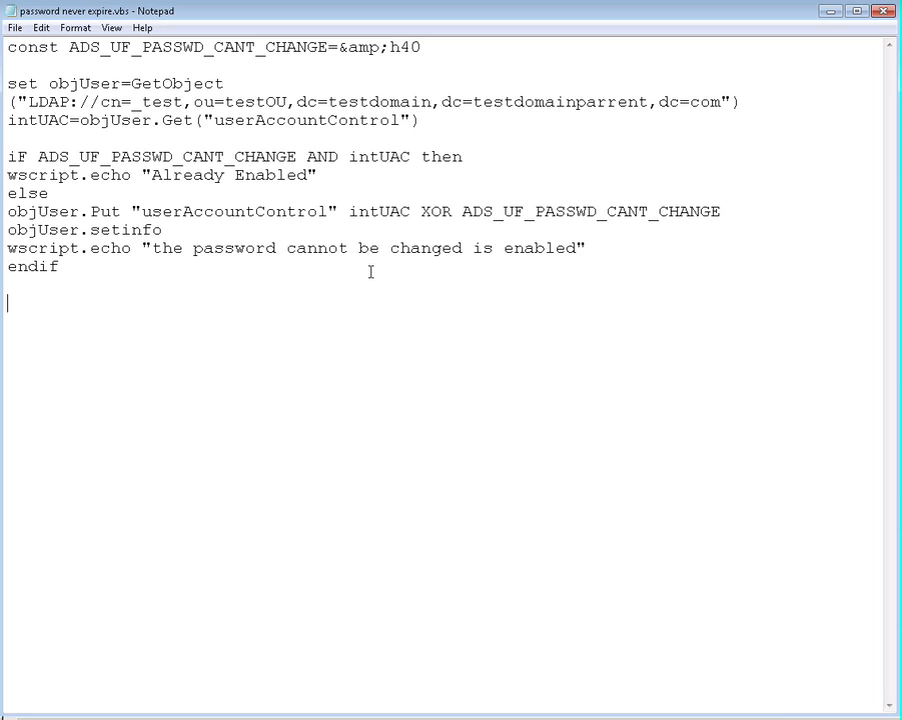
{"action": "mouse_move", "coordinate": [416, 48]}
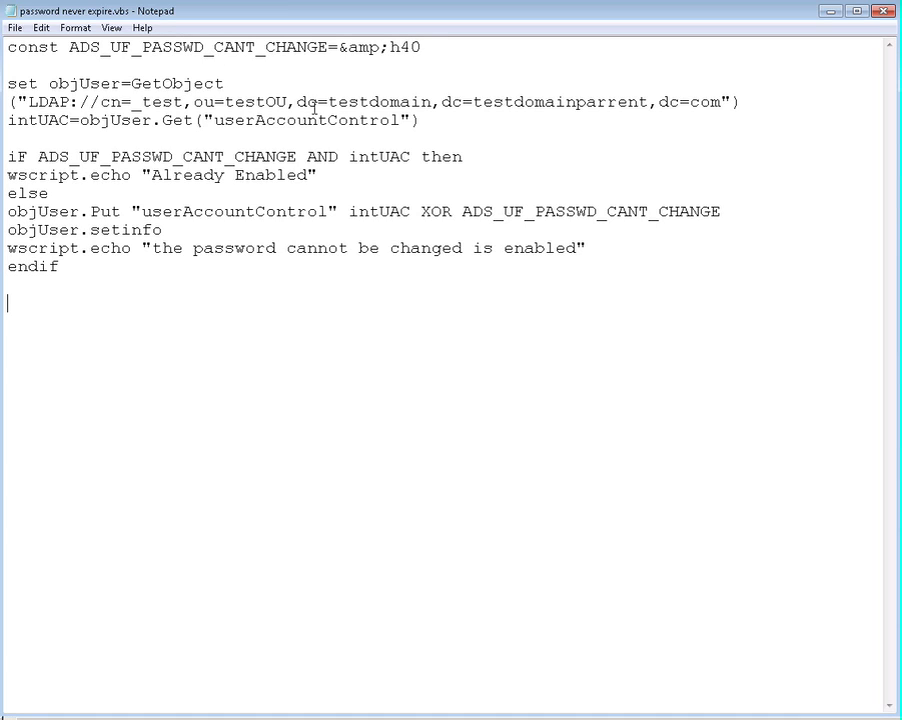
{"action": "mouse_move", "coordinate": [596, 220]}
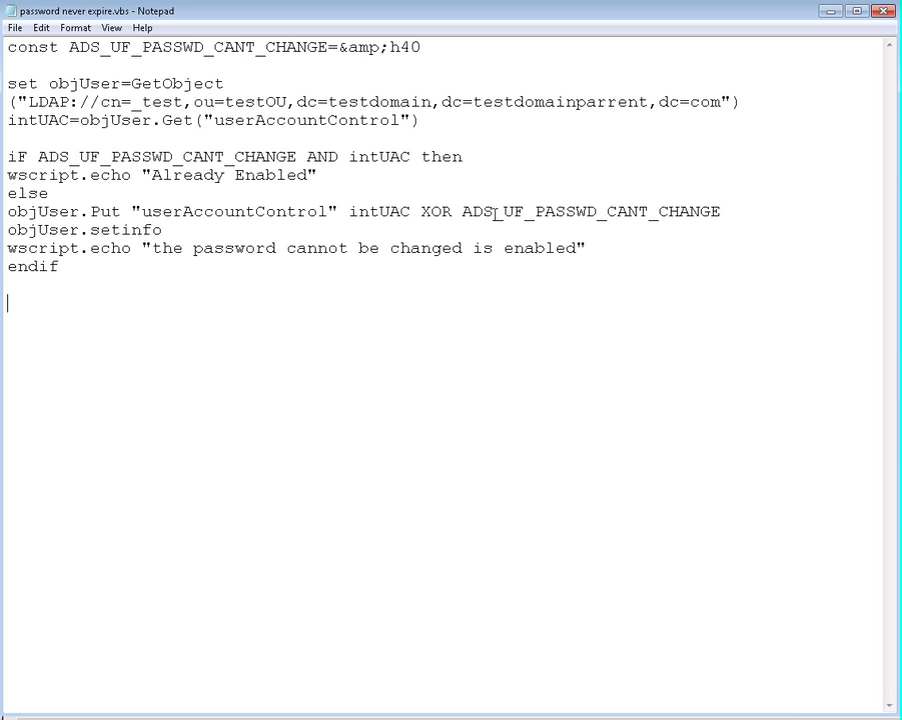
{"action": "mouse_move", "coordinate": [200, 392]}
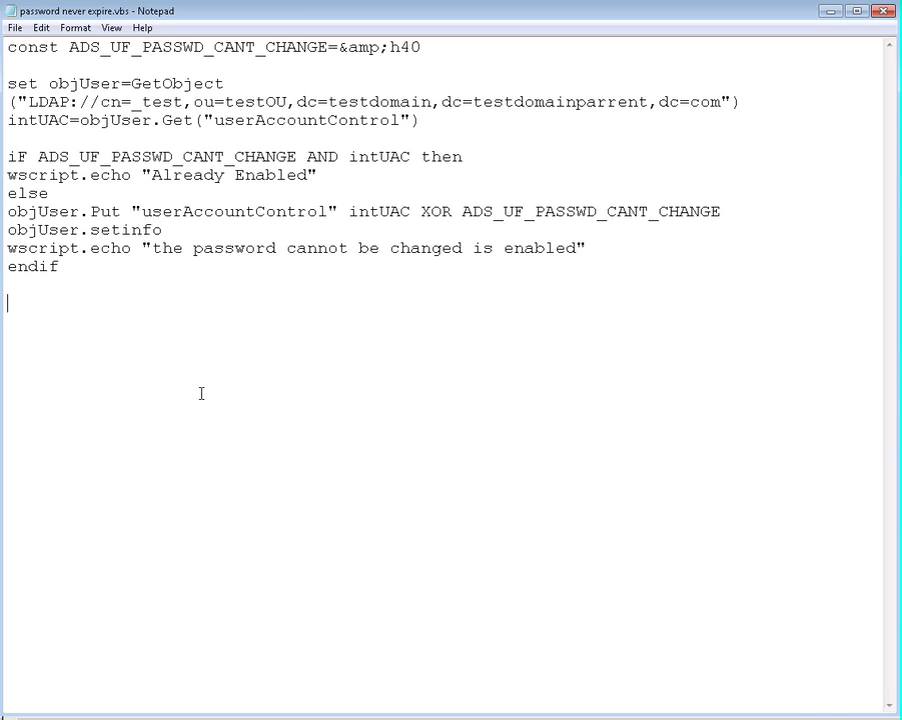
{"action": "mouse_move", "coordinate": [220, 338]}
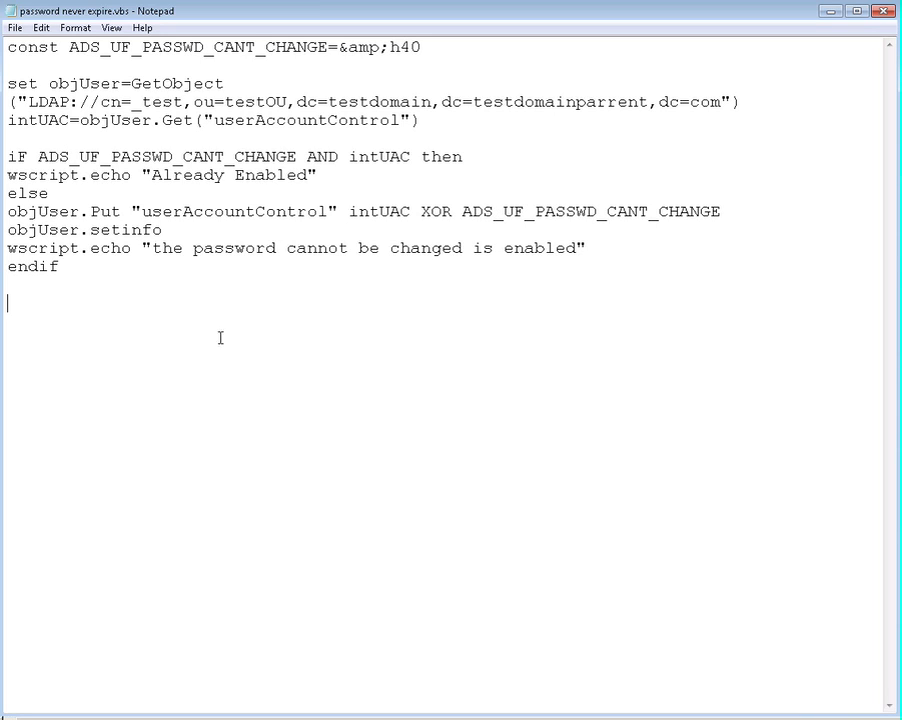
{"action": "mouse_move", "coordinate": [292, 376]}
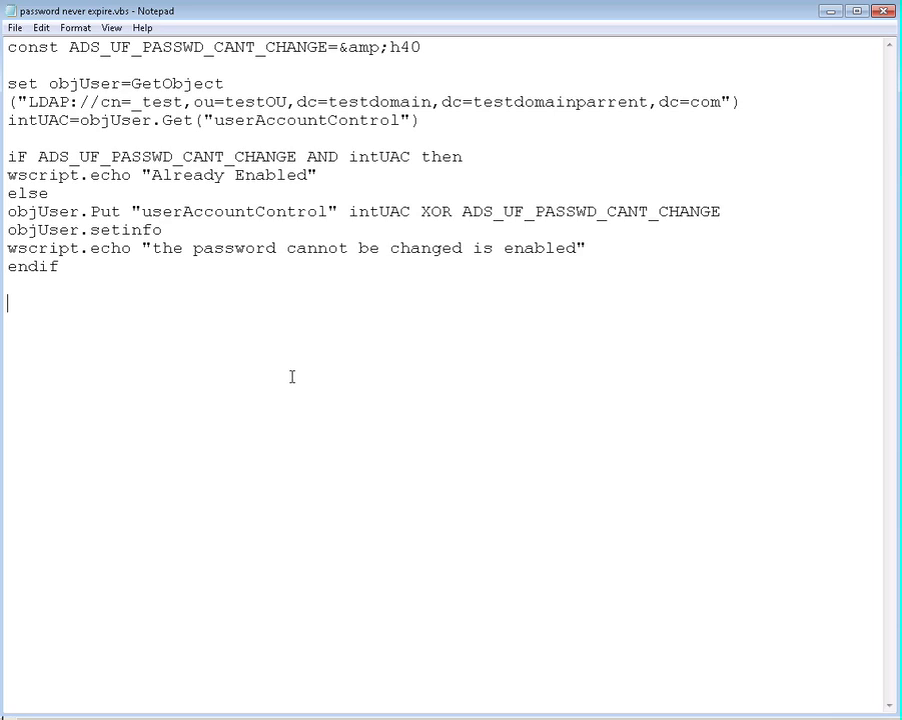
{"action": "mouse_move", "coordinate": [218, 354]}
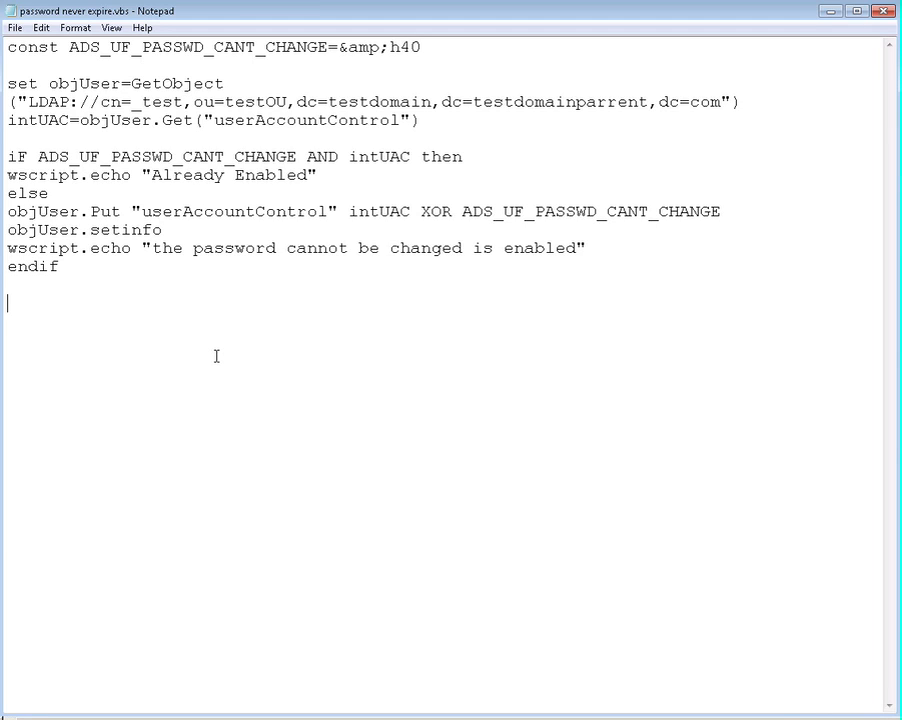
{"action": "mouse_move", "coordinate": [172, 172]}
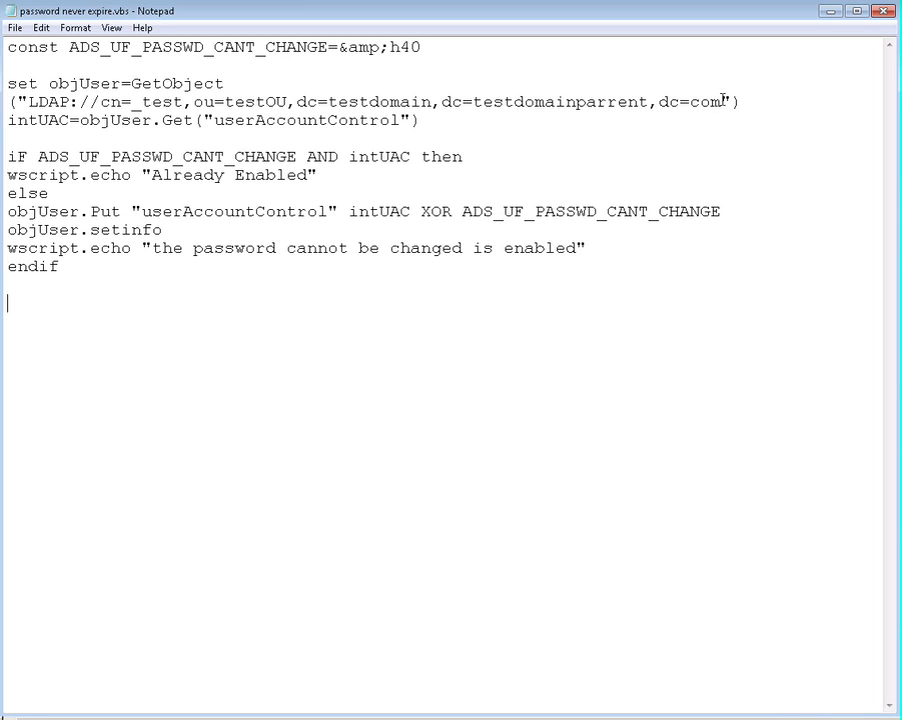
{"action": "mouse_move", "coordinate": [194, 364]}
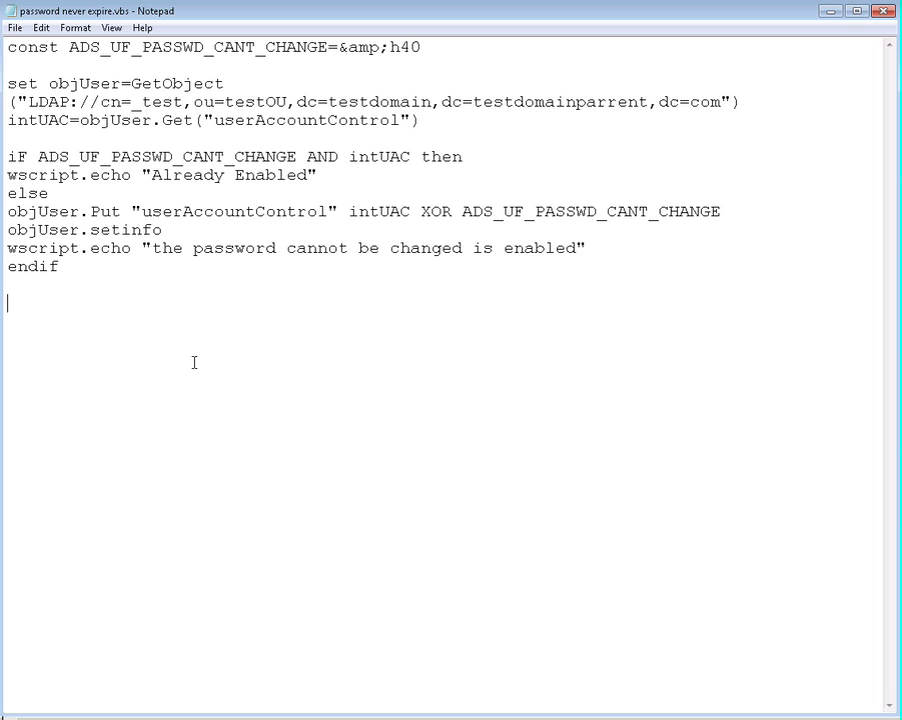